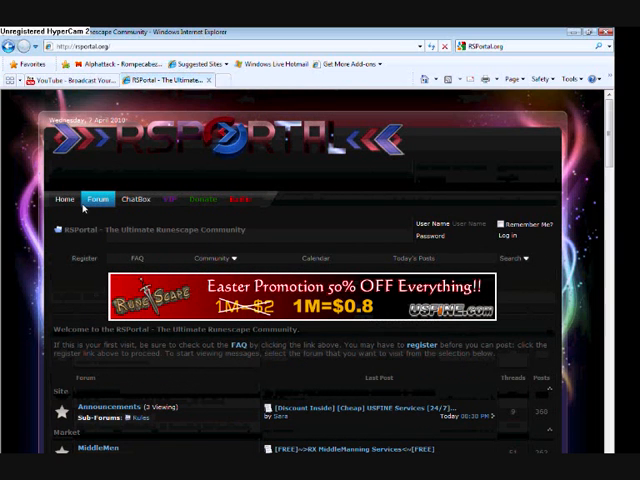
{"action": "mouse_move", "coordinate": [148, 268]}
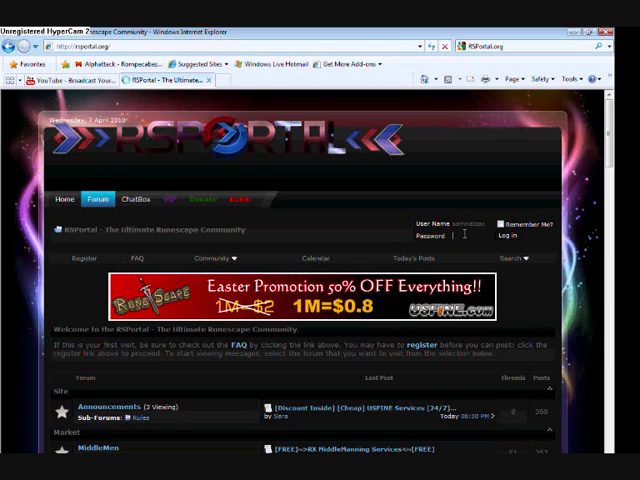
{"action": "type", "text": "***"}
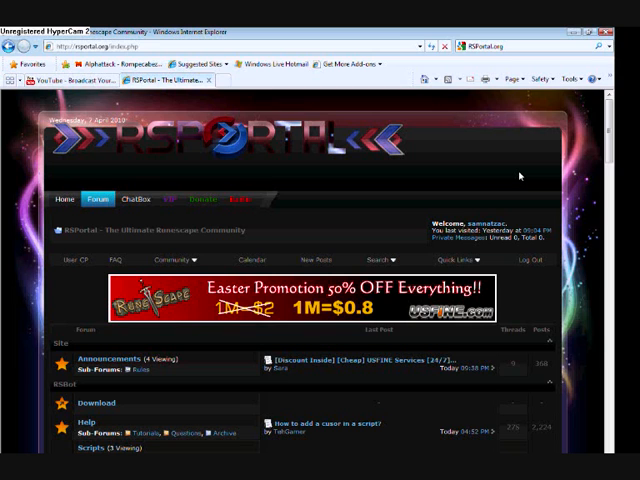
{"action": "mouse_move", "coordinate": [304, 390]}
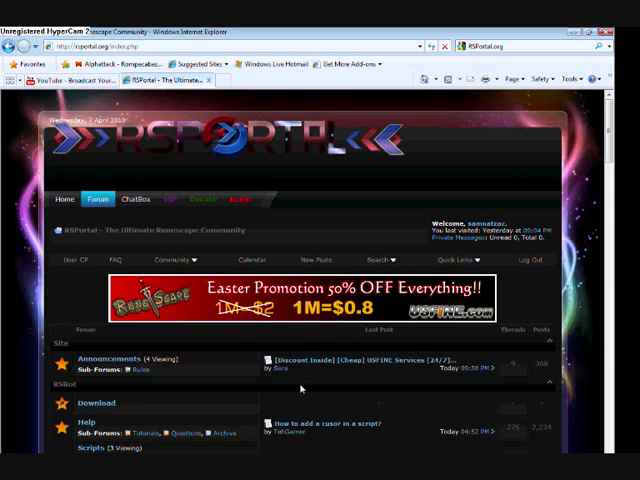
{"action": "scroll", "scroll_direction": "down", "scroll_amount": 3}
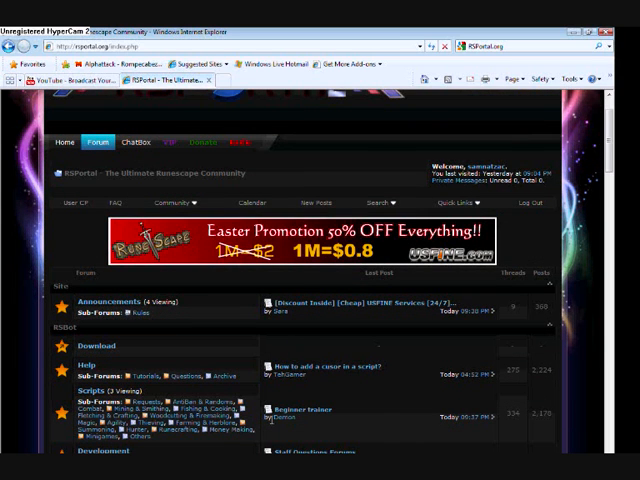